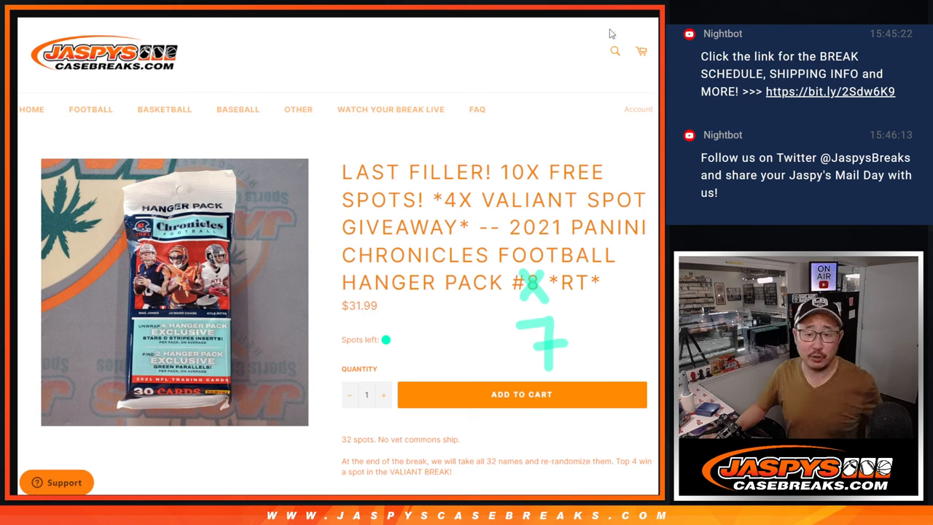
mouse_move(425, 166)
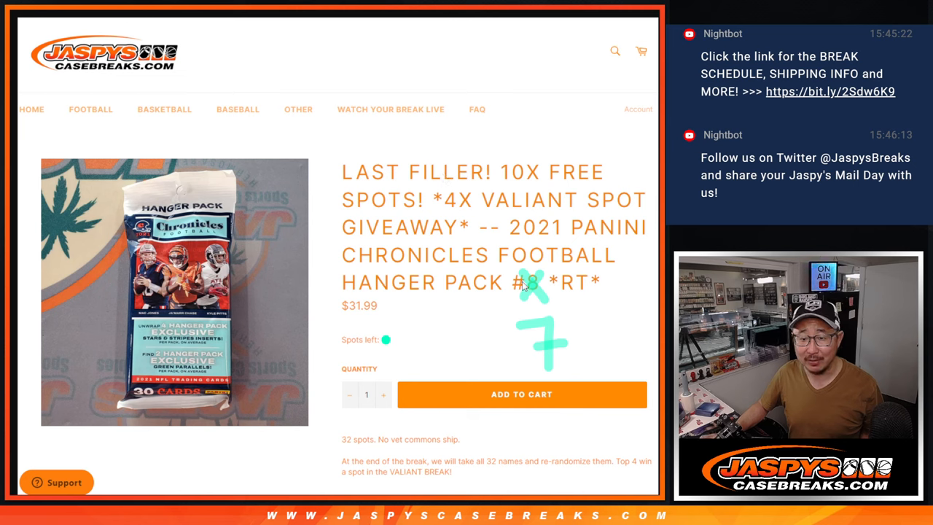
mouse_move(542, 322)
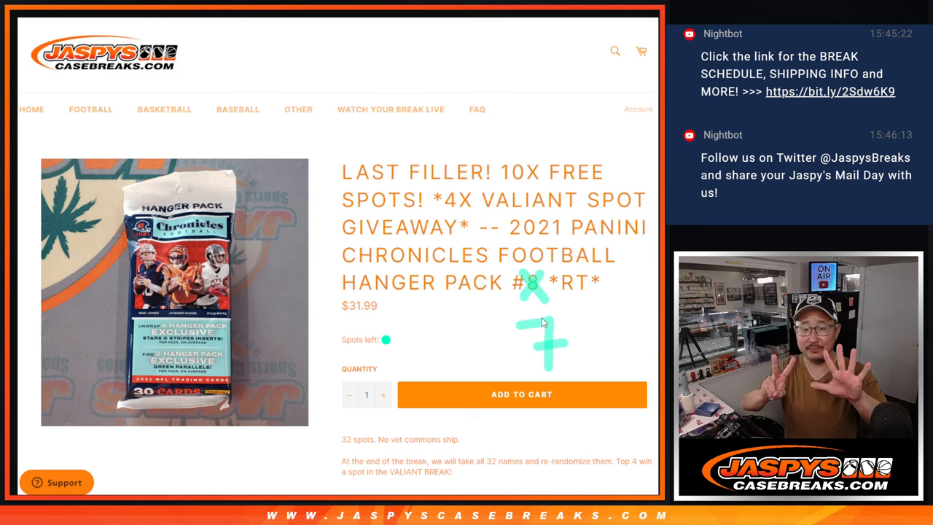
mouse_move(487, 201)
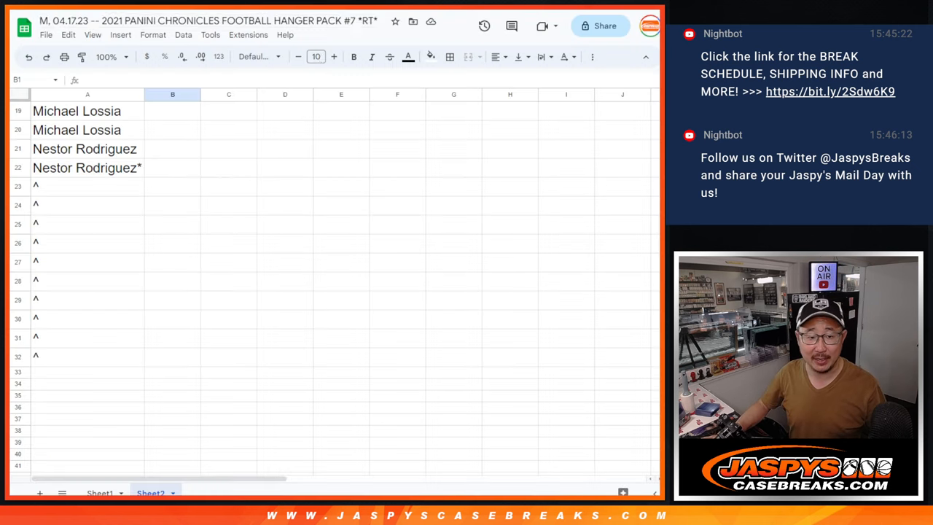
- Switch from the Sheet2 name list to the RANDOM.ORG dice roller
click(227, 261)
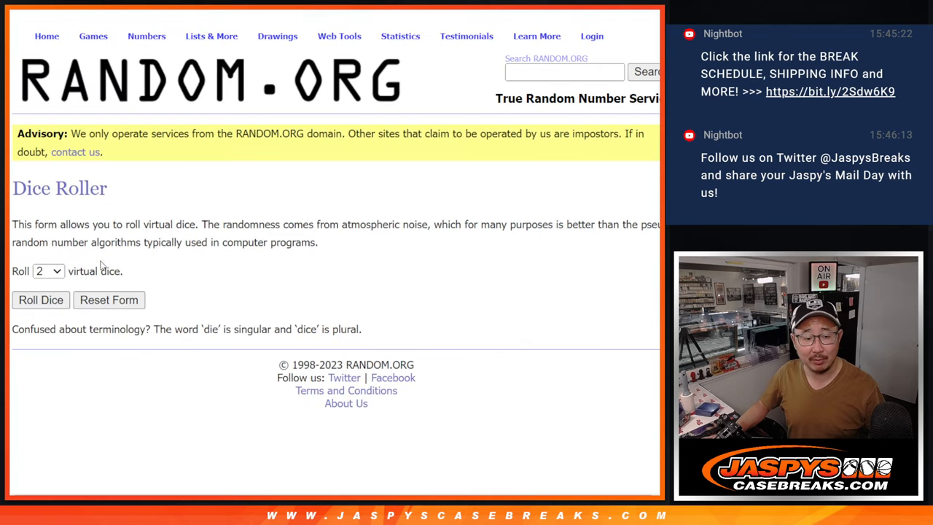
- Randomize the 22-name list twice and select its first ten names for copying
click(41, 301)
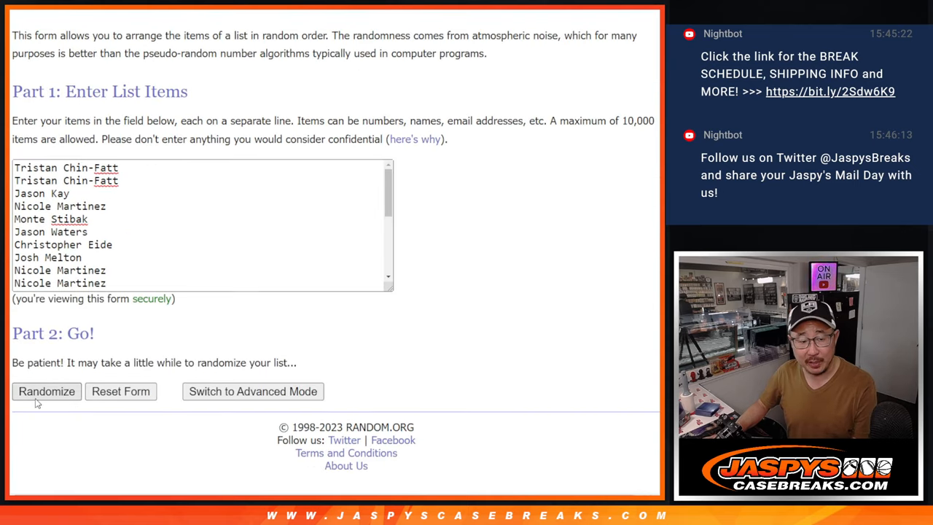
click(47, 391)
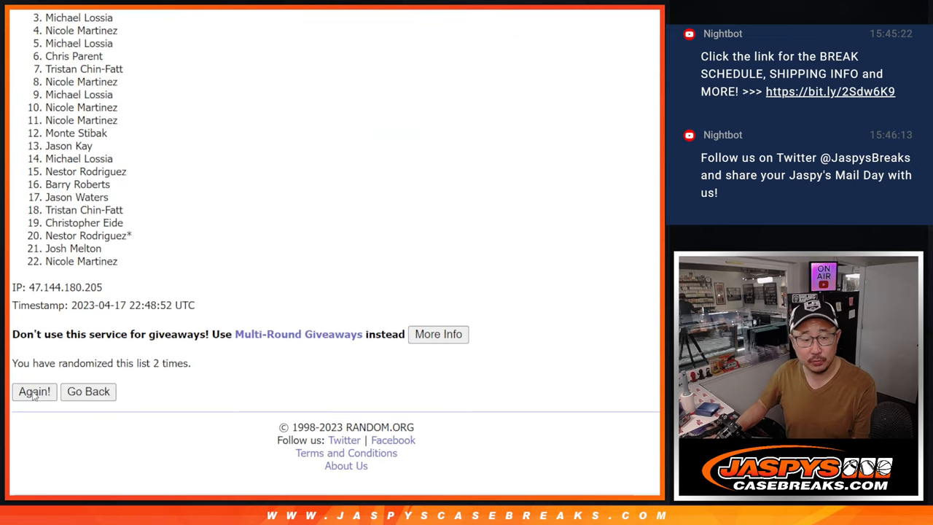
click(34, 391)
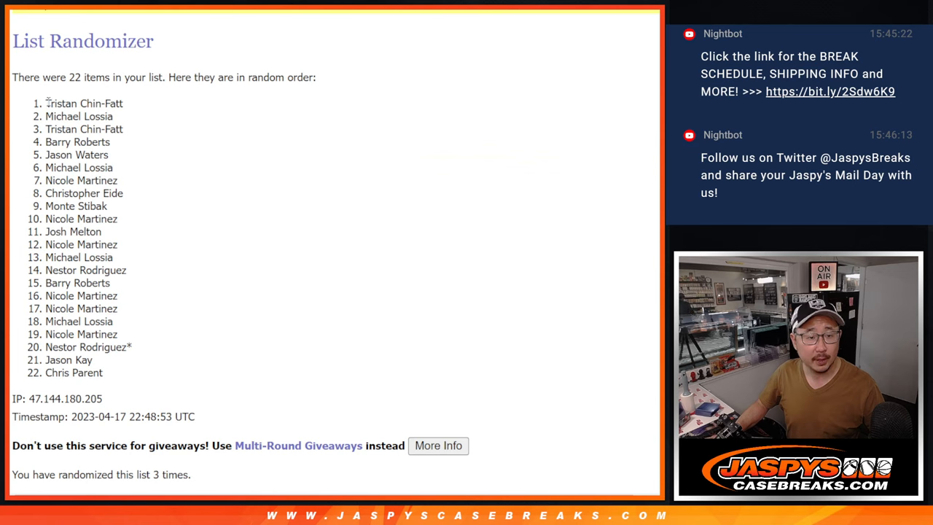
drag(47, 102, 117, 172)
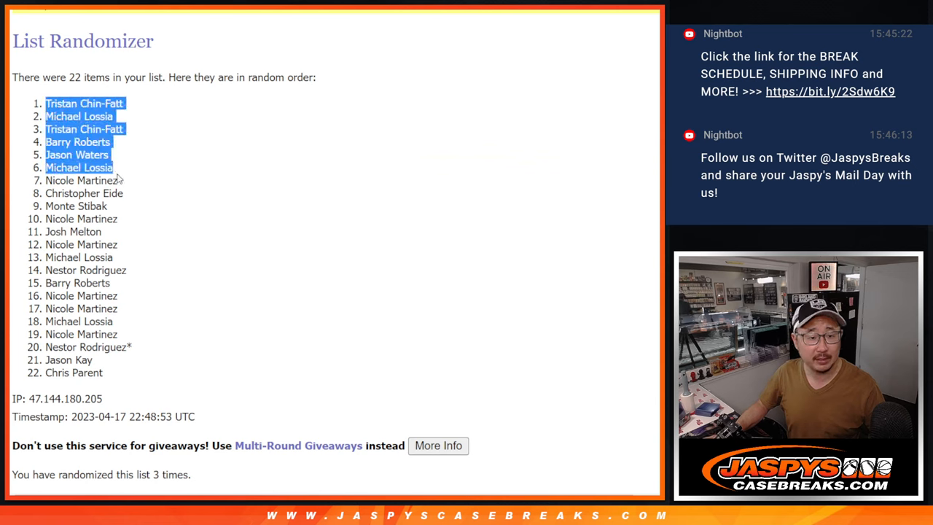
drag(110, 168, 109, 207)
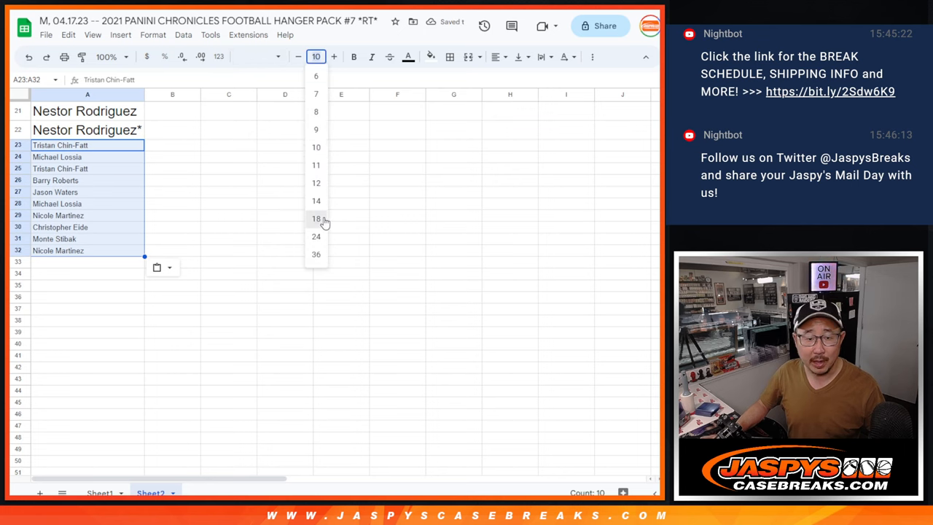
- Give the ten pasted names in A23:A32 font size 18
click(315, 218)
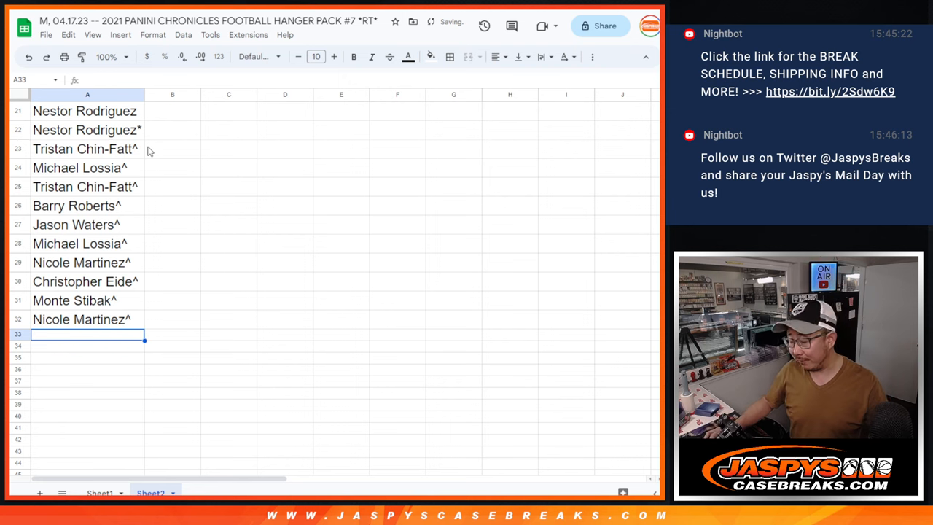
scroll(up, 3)
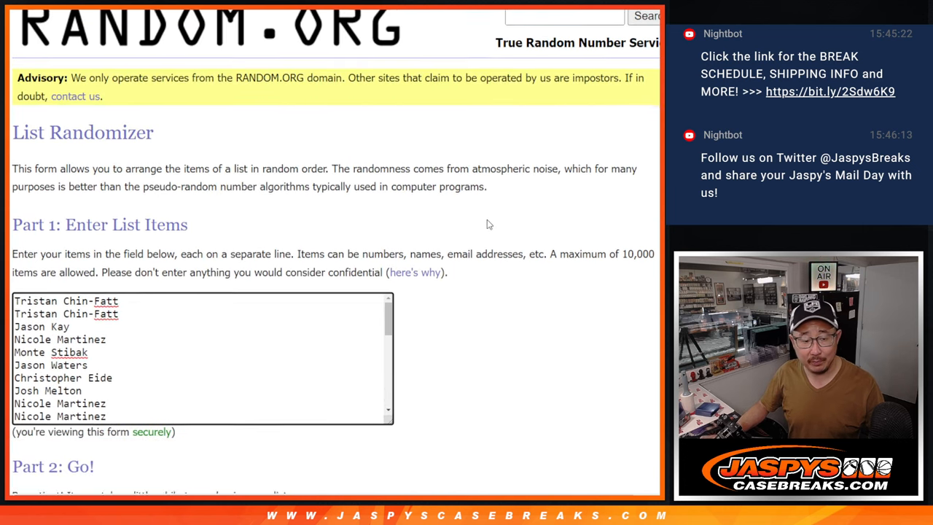
- Roll the two dice, landing a three and a four
scroll(down, 3)
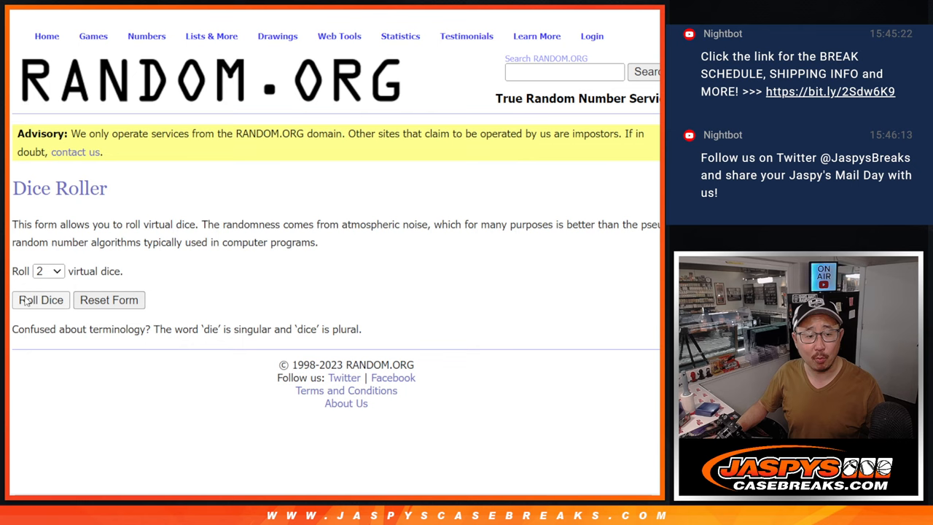
click(41, 300)
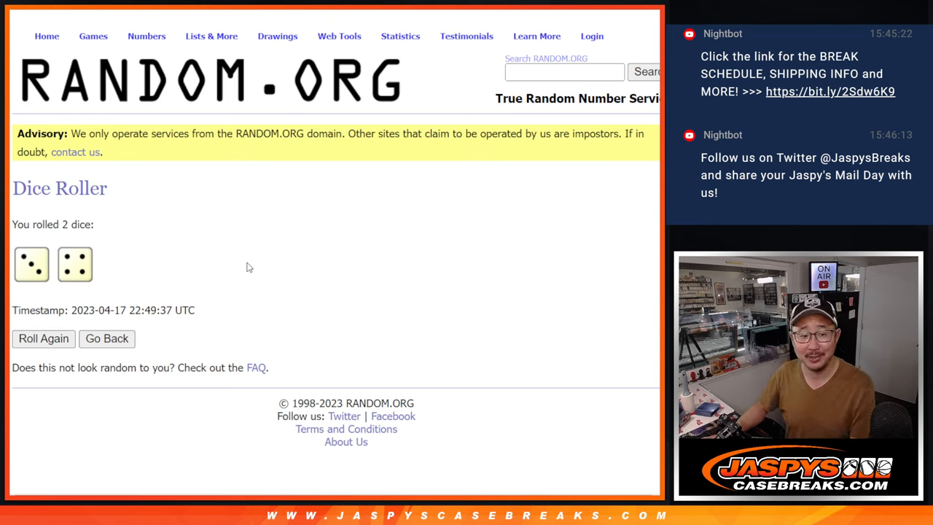
mouse_move(250, 265)
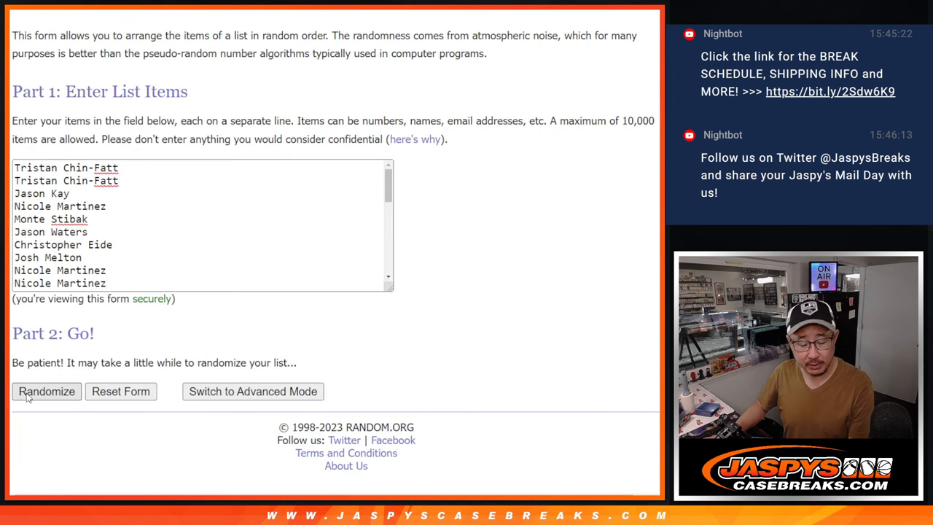
- Randomize the 32-name list twice and review the resulting order
click(47, 390)
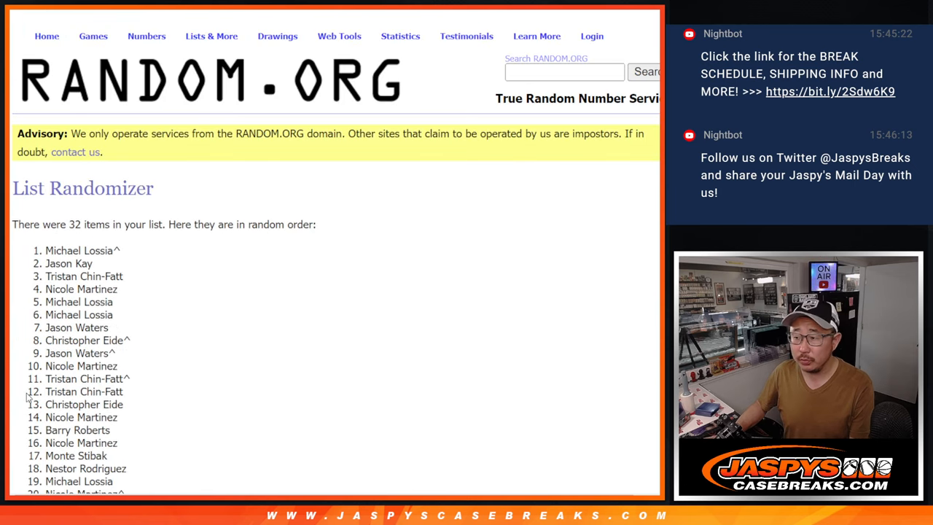
scroll(down, 3)
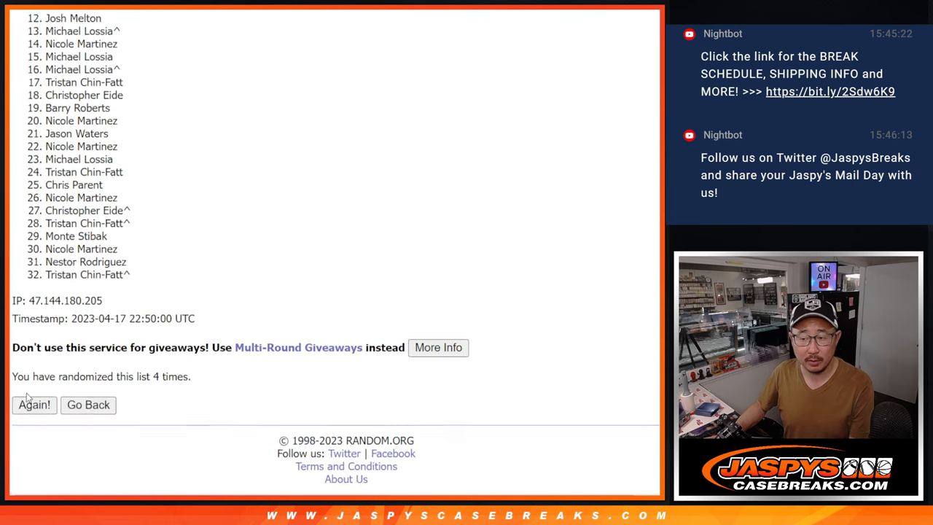
click(33, 405)
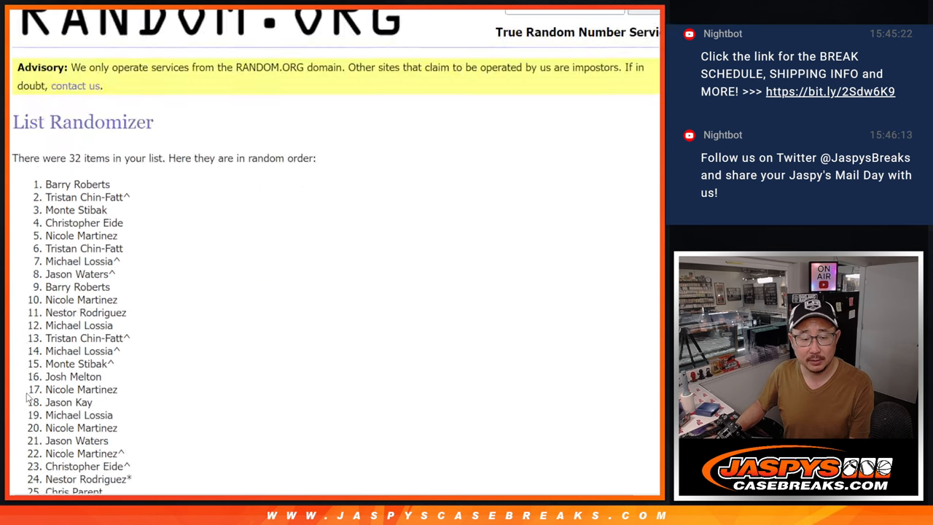
scroll(down, 3)
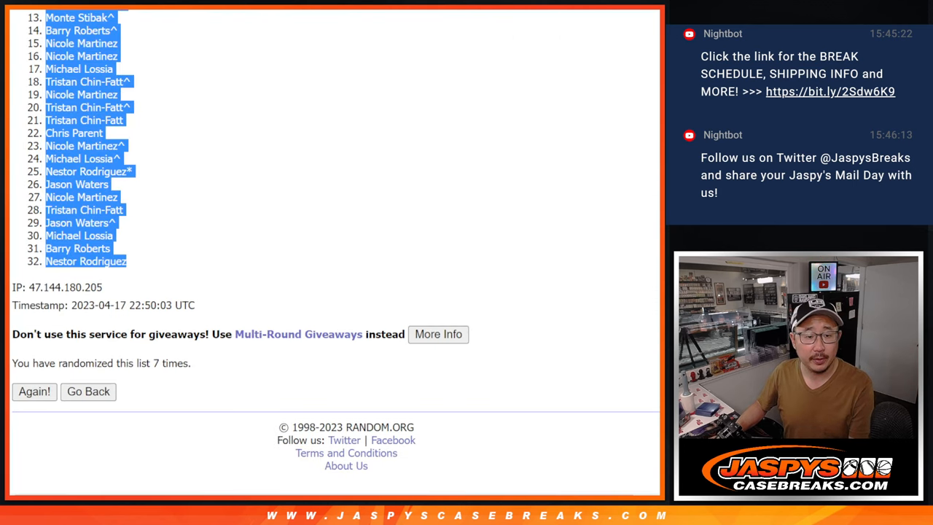
click(88, 391)
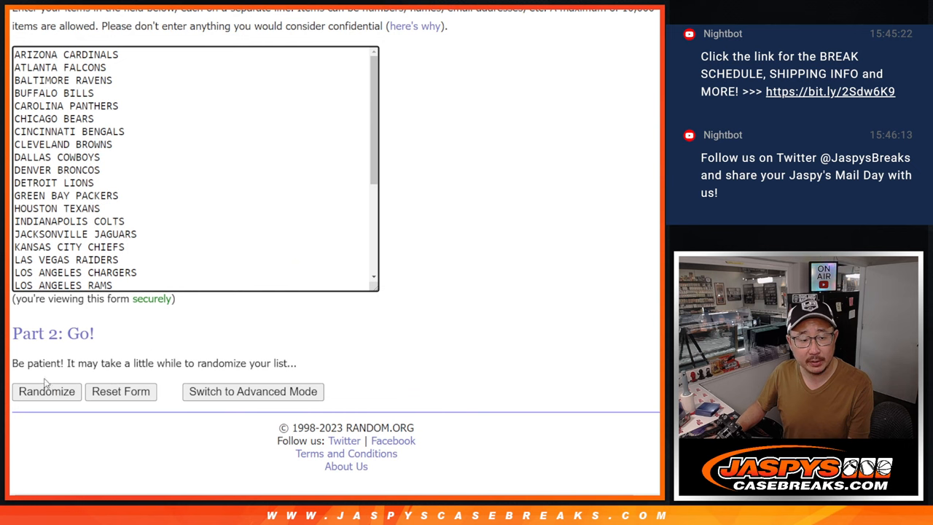
- Shuffle the 32 NFL teams twice and select the new team order for copying
click(46, 391)
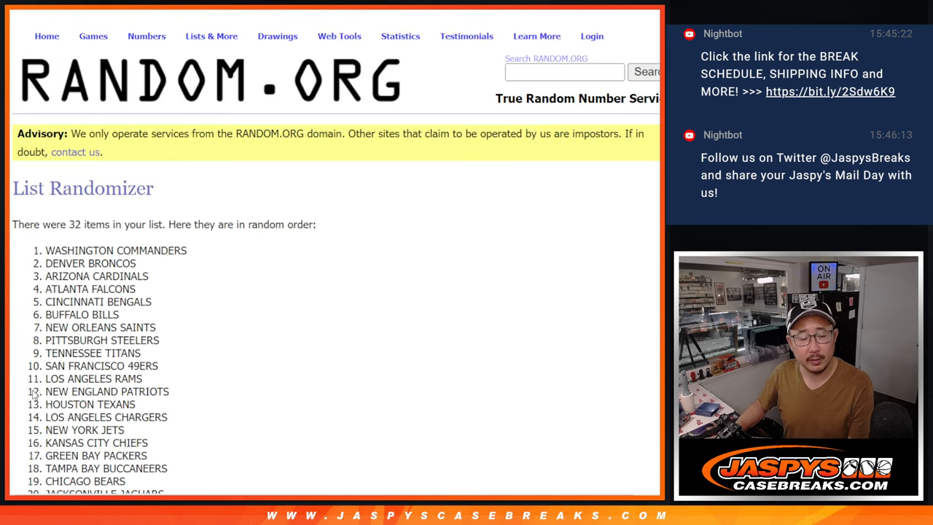
scroll(down, 3)
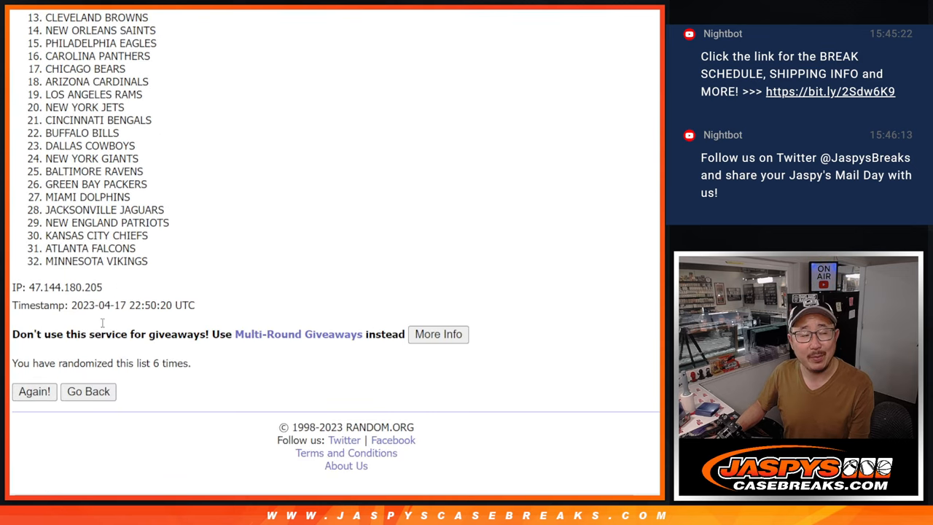
click(35, 391)
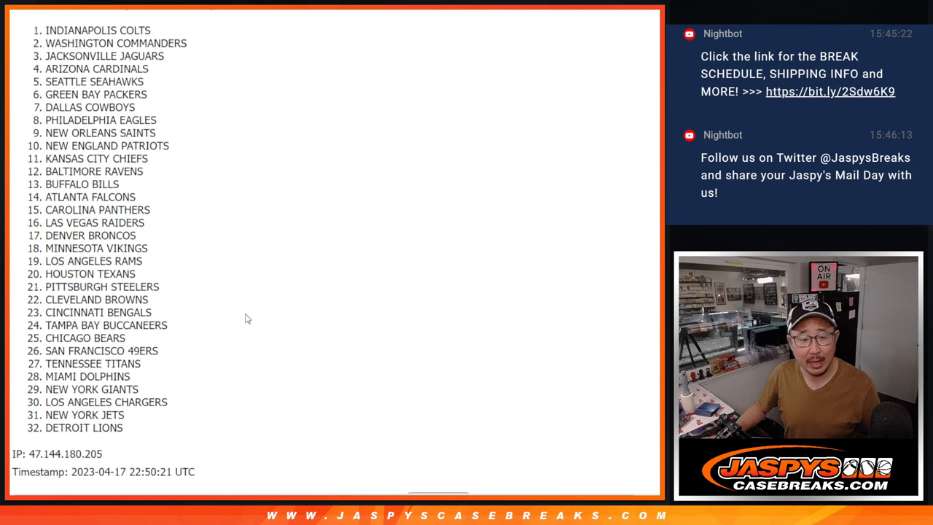
drag(46, 29, 153, 422)
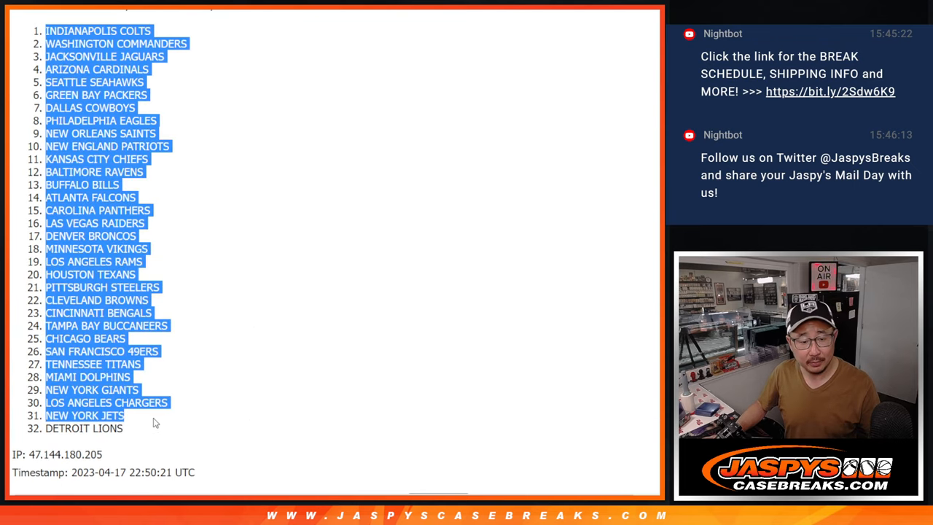
scroll(down, 3)
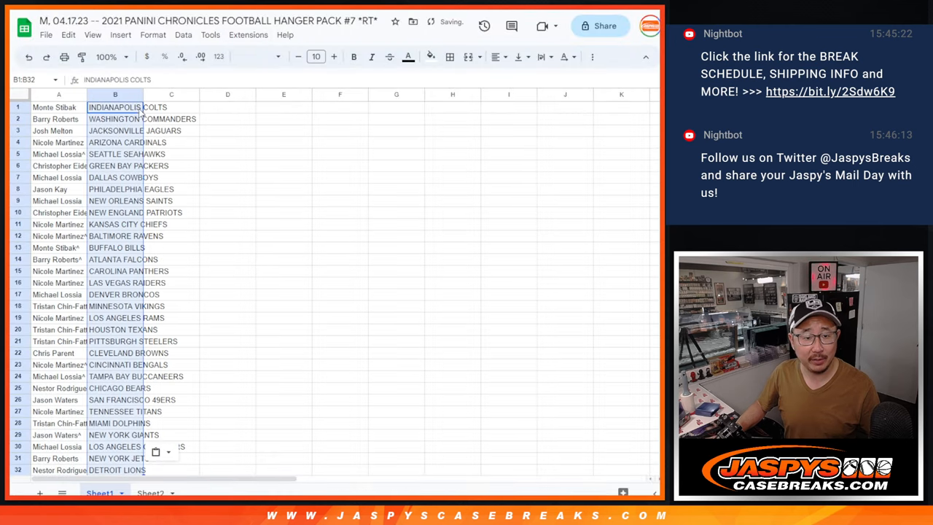
- Set the name and team list in Comfortaa, widen column A and adjust the zoom
click(265, 57)
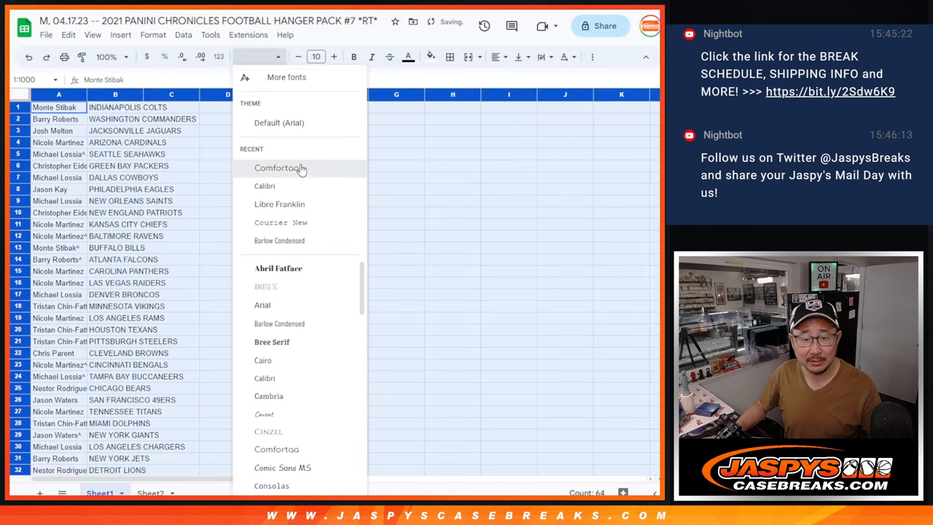
click(280, 168)
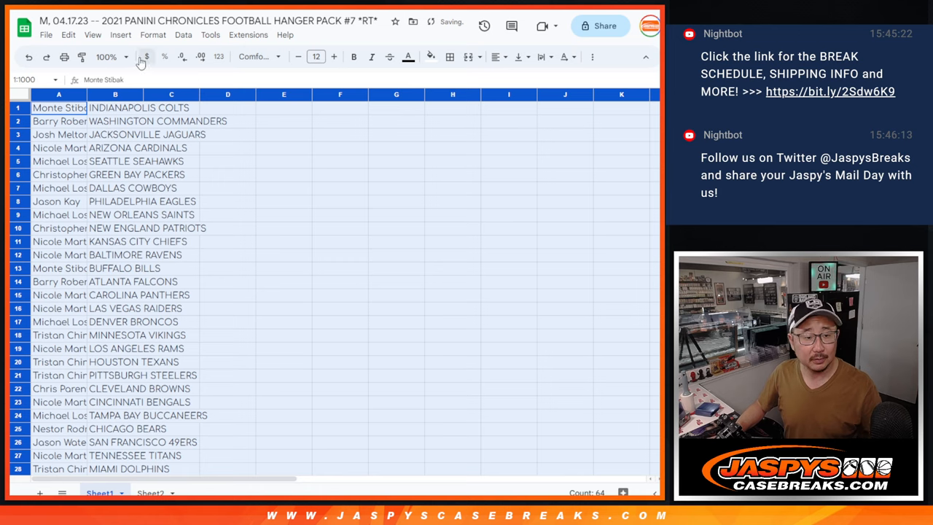
click(105, 57)
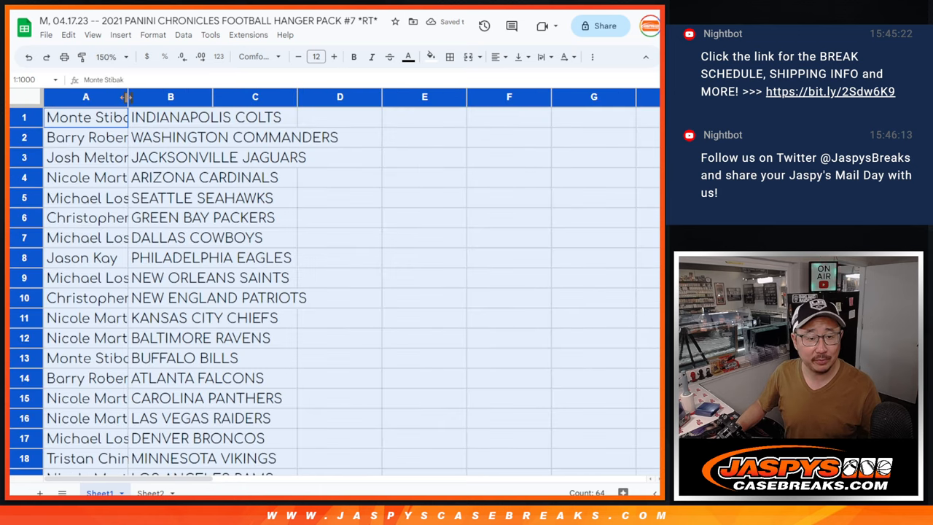
drag(129, 96, 177, 96)
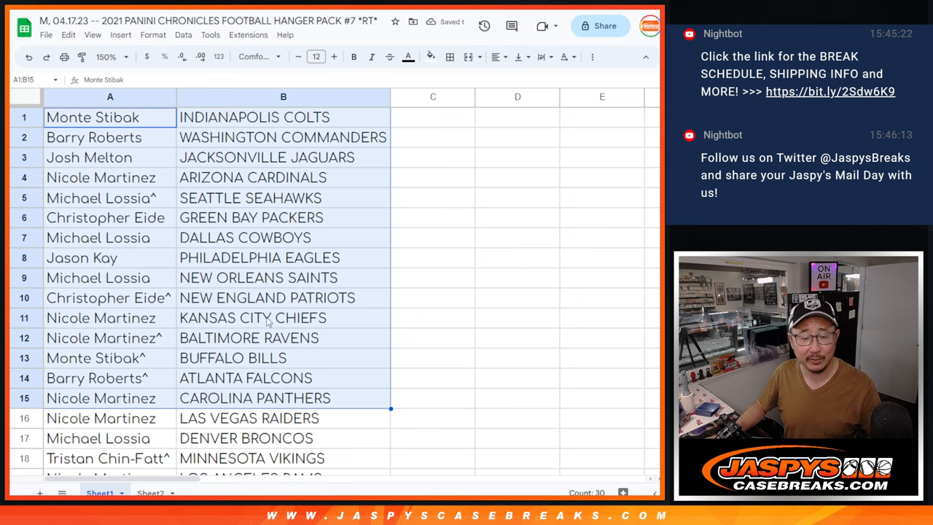
scroll(down, 3)
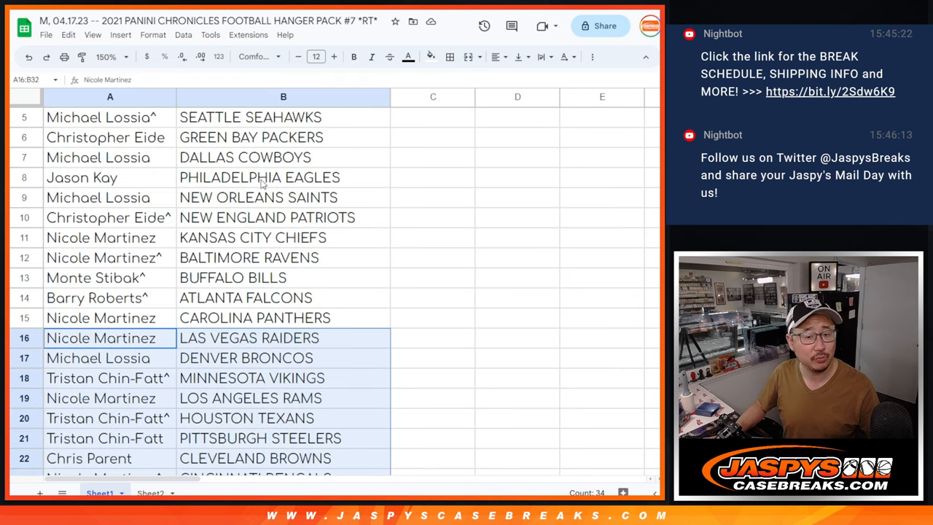
click(105, 57)
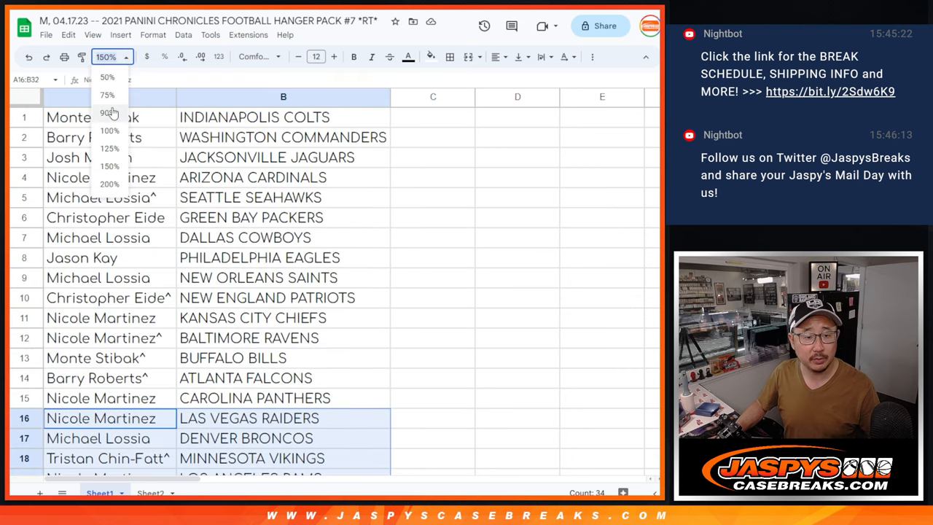
click(109, 112)
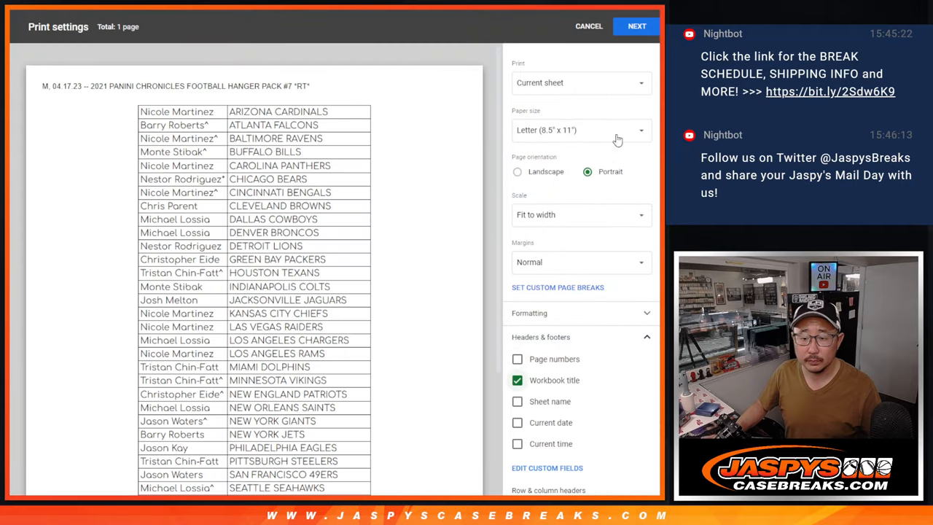
- Send the team-sorted pairings list to the printer
click(635, 26)
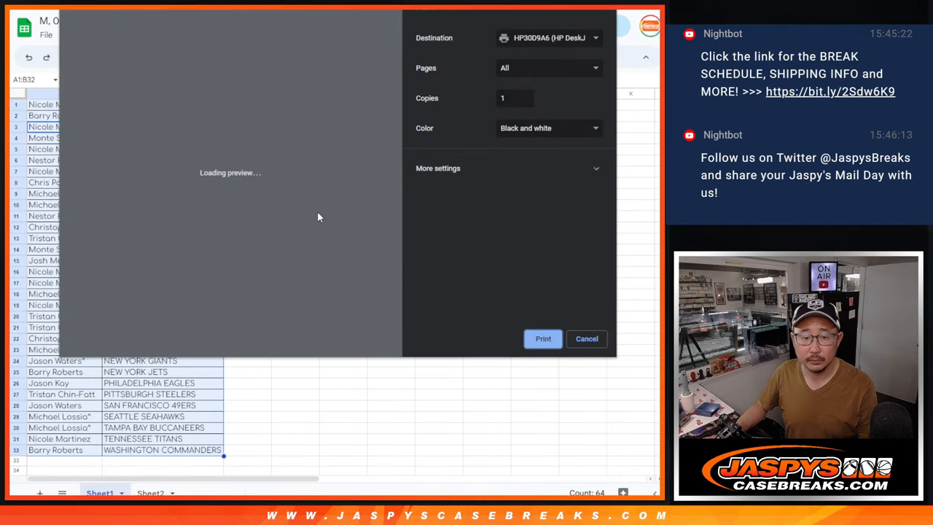
click(586, 338)
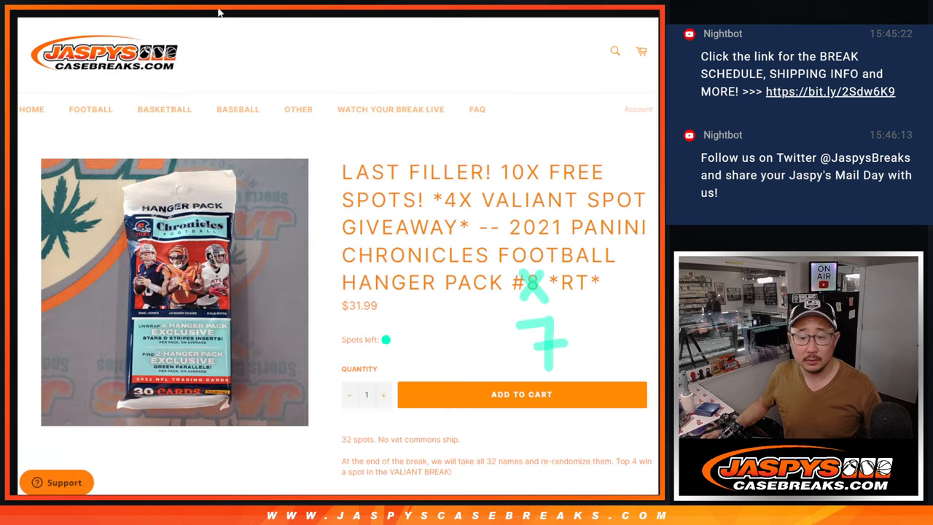
mouse_move(460, 213)
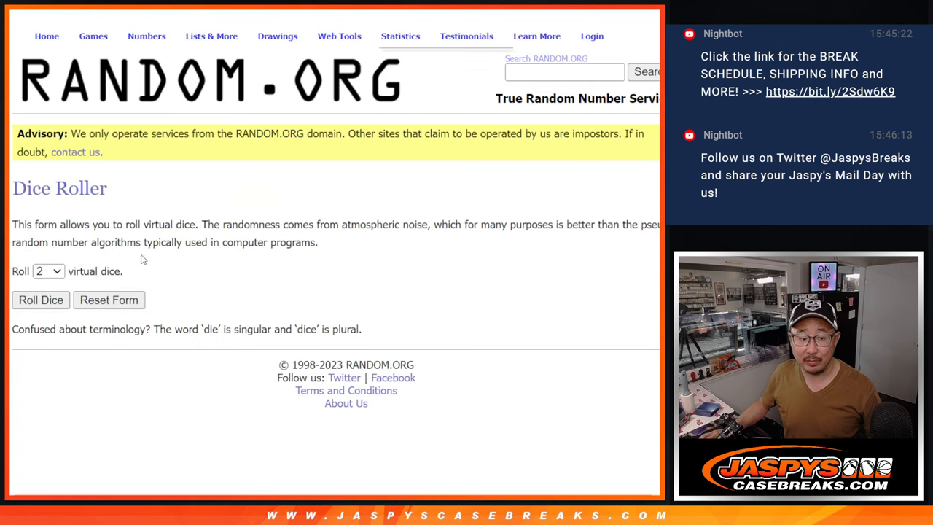
- Shuffle the 32 participant names and review the full order for the top four
click(41, 300)
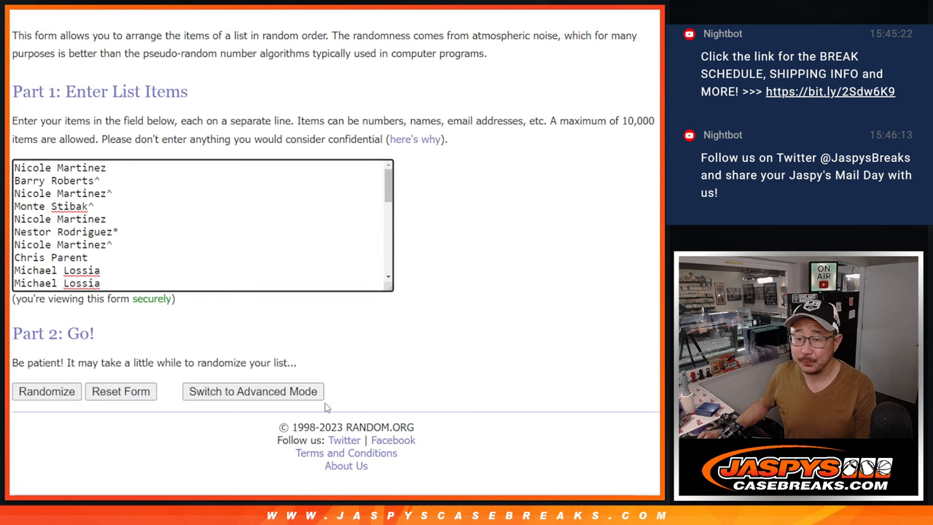
click(47, 391)
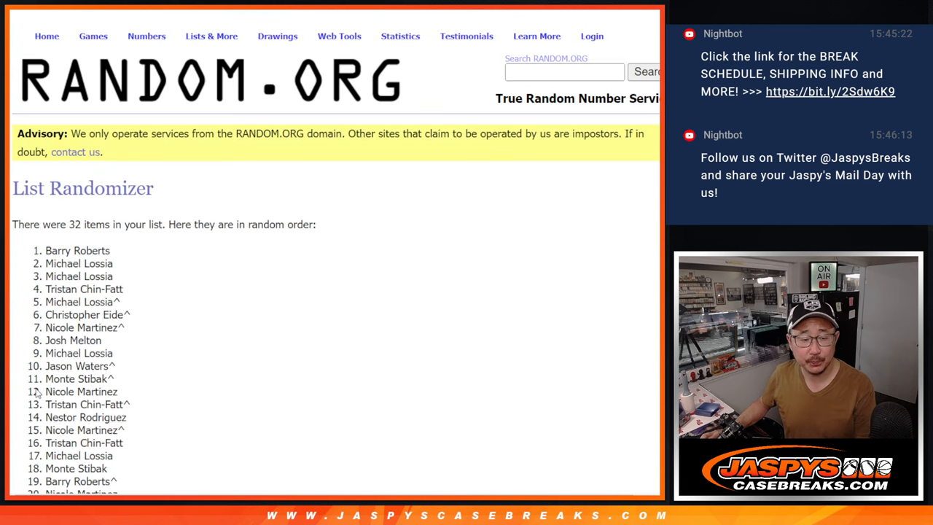
scroll(down, 3)
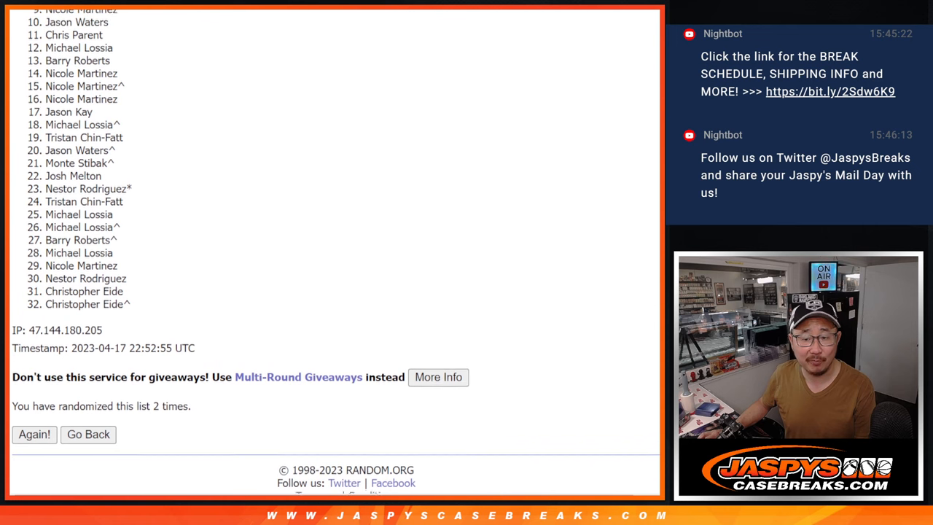
scroll(up, 3)
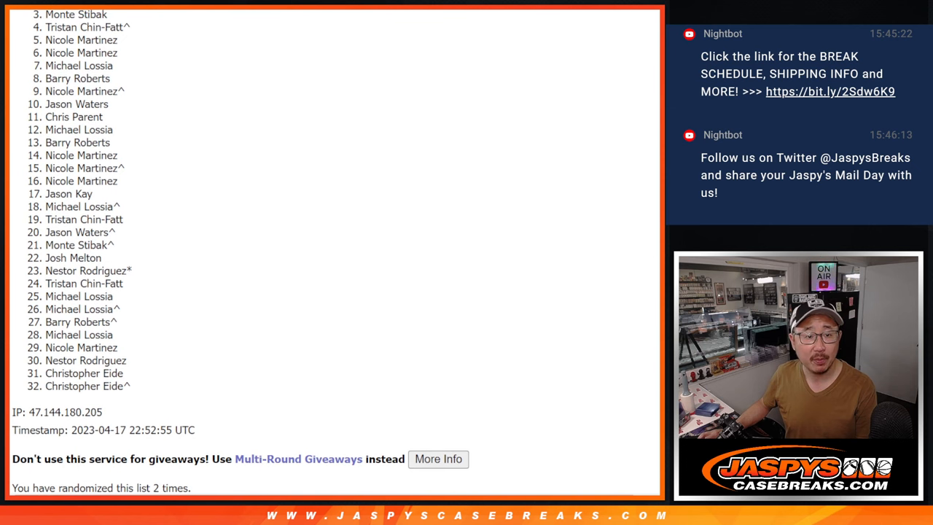
scroll(up, 3)
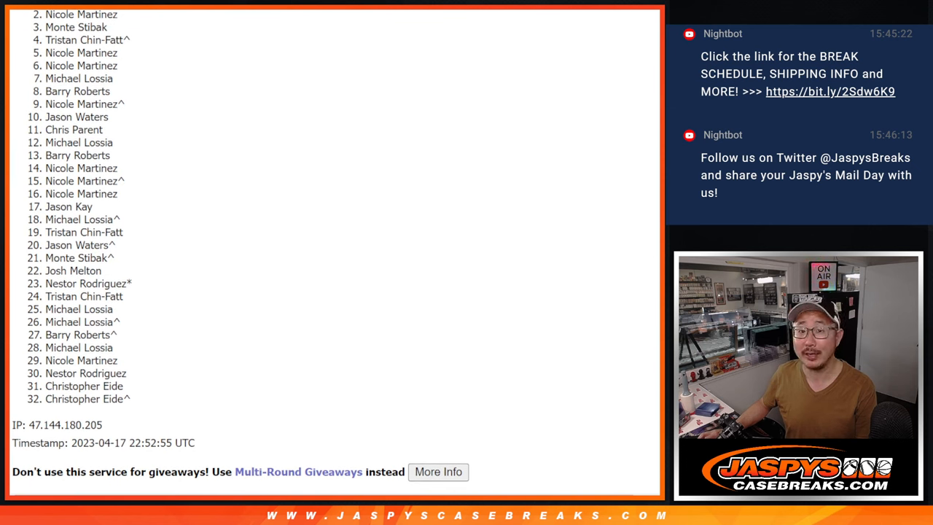
scroll(up, 3)
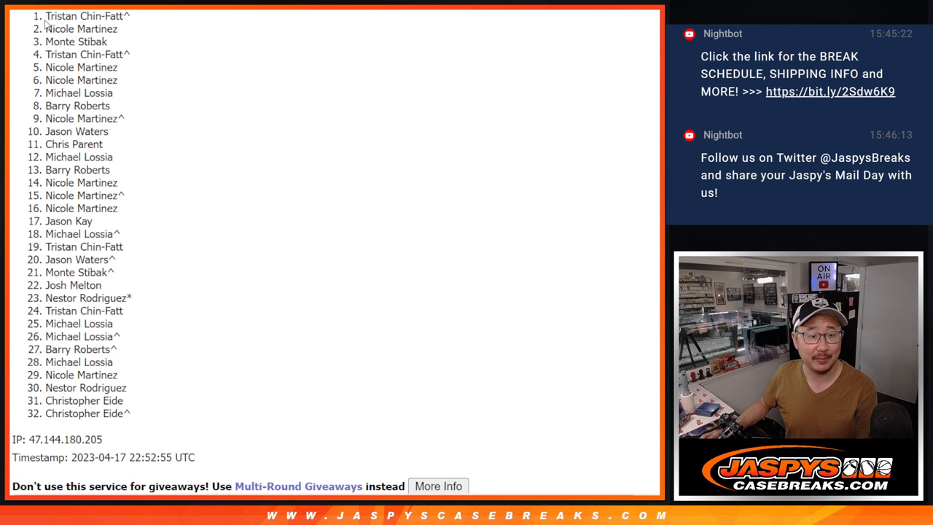